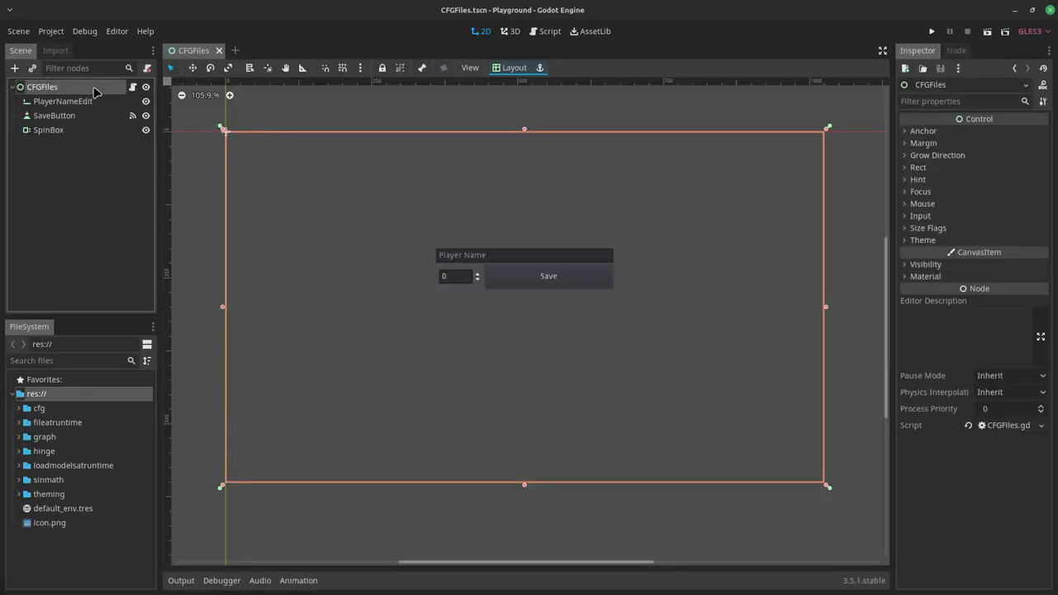
{"action": "mouse_move", "coordinate": [62, 101]}
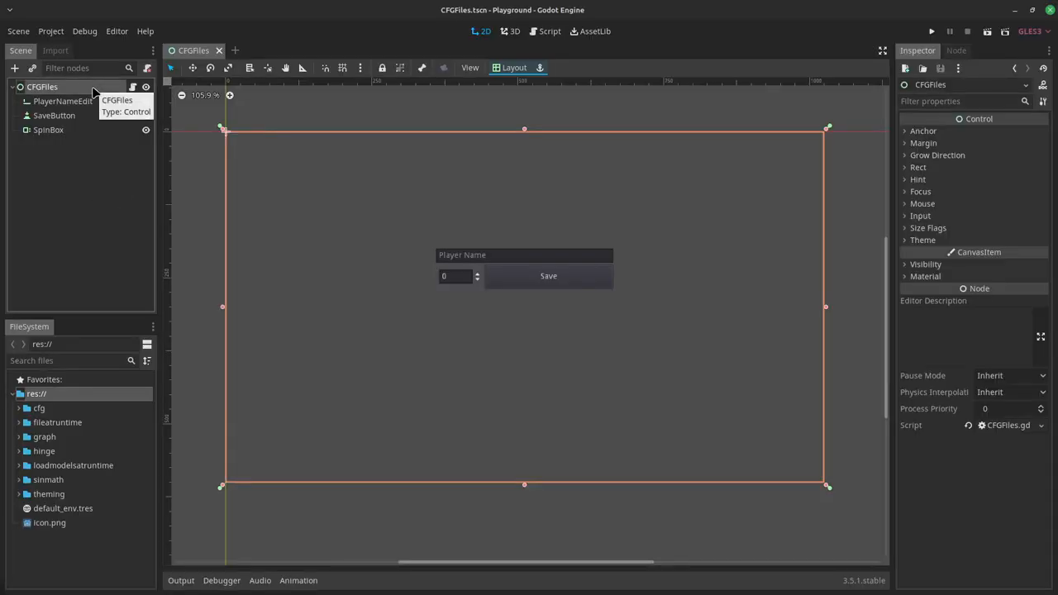
- Inspect the SpinBox and SaveButton nodes, check the Save button's pressed signal, and open CFGFiles.gd
{"action": "left_click", "coordinate": [63, 101]}
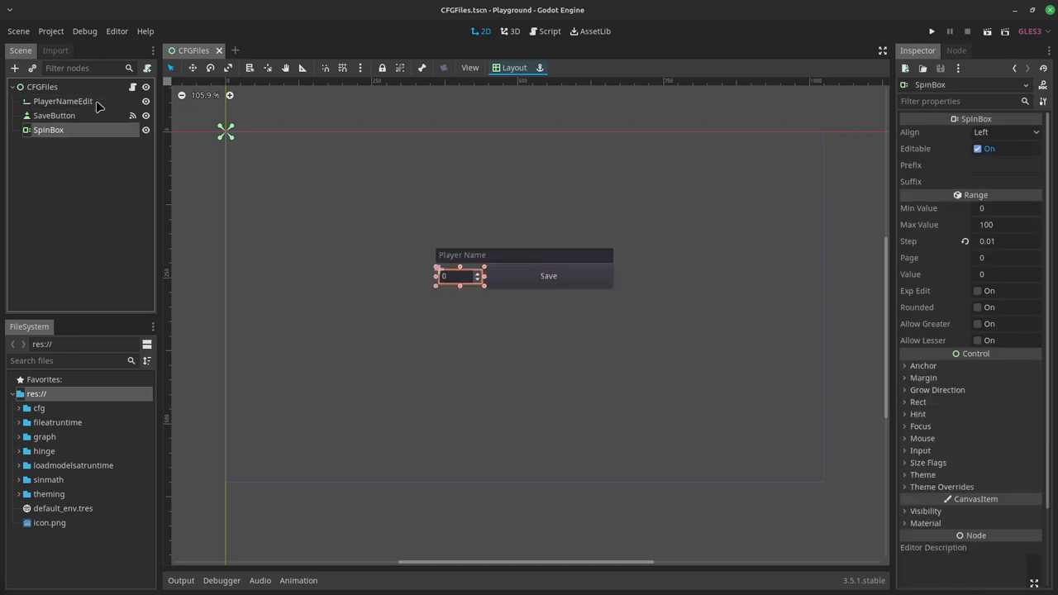
{"action": "left_click", "coordinate": [54, 116]}
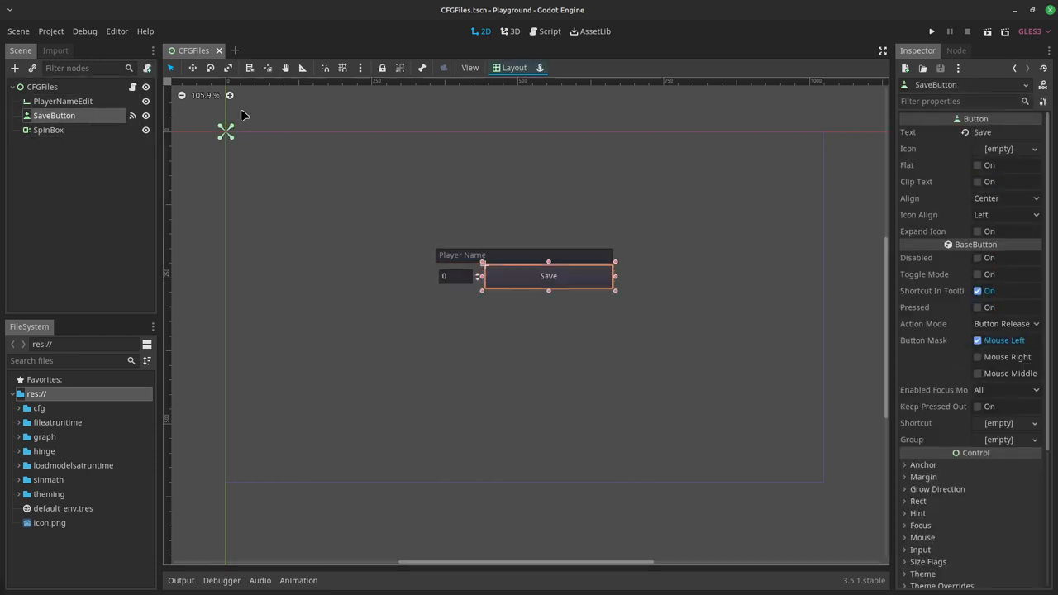
{"action": "left_click", "coordinate": [956, 50]}
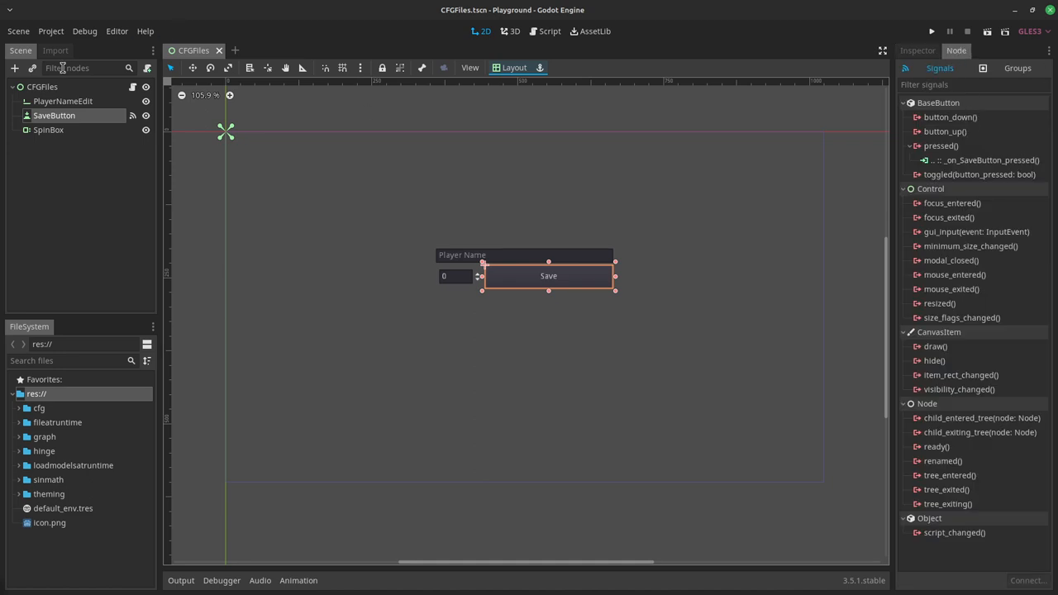
{"action": "left_click", "coordinate": [43, 86]}
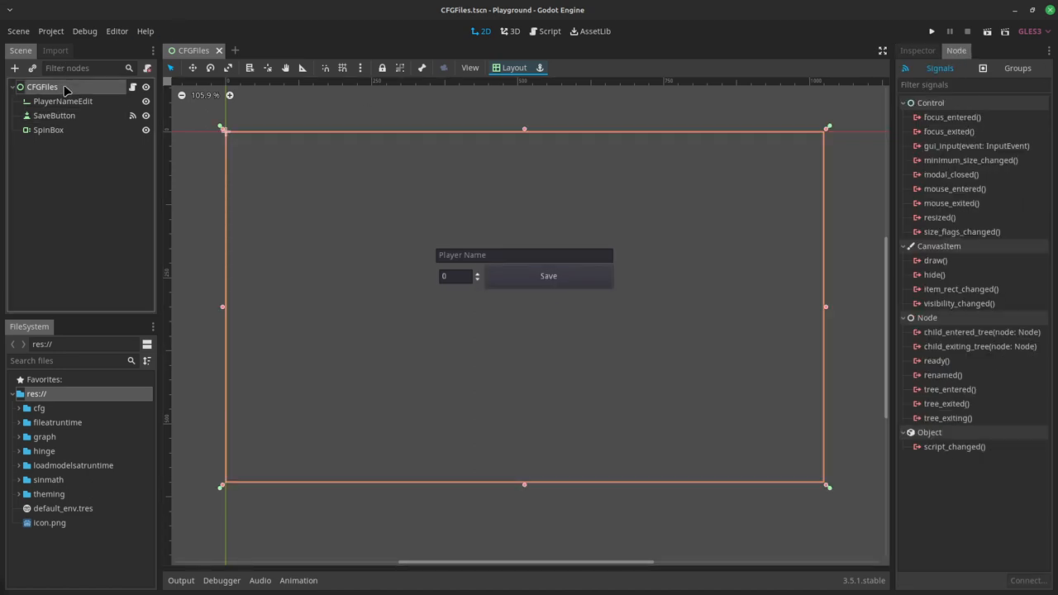
{"action": "left_click", "coordinate": [549, 30]}
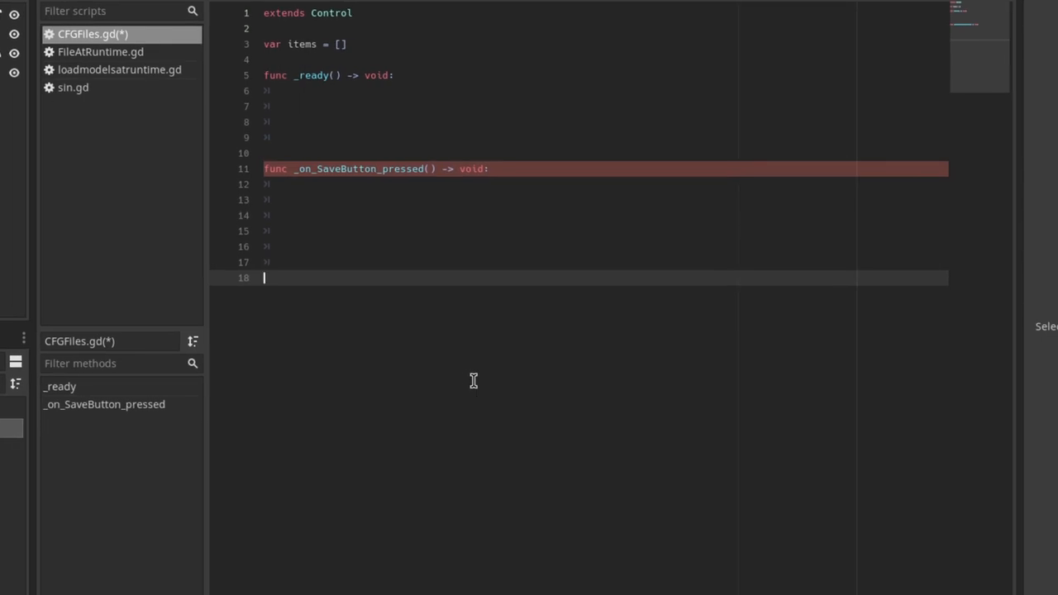
- Create a ConfigFile and set Player values player_name, health and items ["sword", "bow", "3 arrows", "helmet"]
{"action": "type", "text": "var config = ConfigFile.new() #instance a new ConfigFile class"}
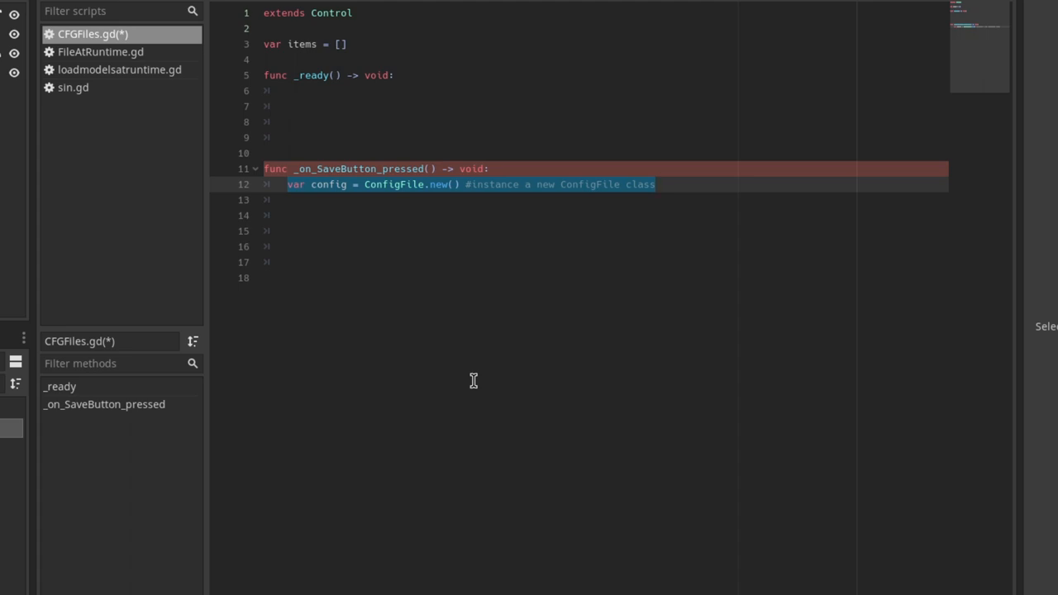
{"action": "type", "text": "config.set_value(\"Player\", \"player_name\", $PlayerNameEdit.text) #config files support strings"}
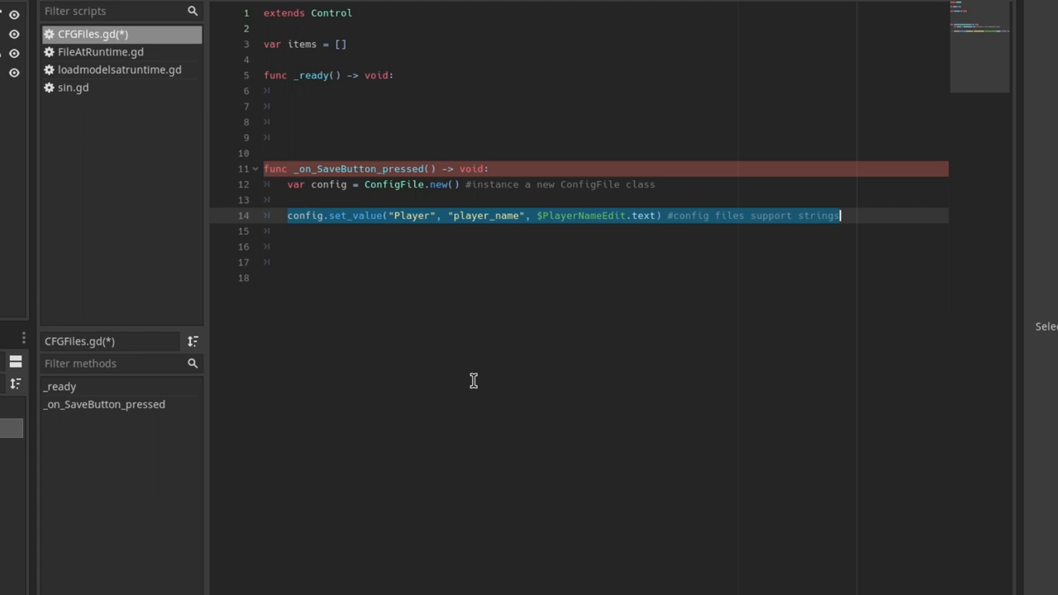
{"action": "type", "text": "config.set_value(\"Player\", \"health\", $SpinBox.value) #config files support floats and intergers"}
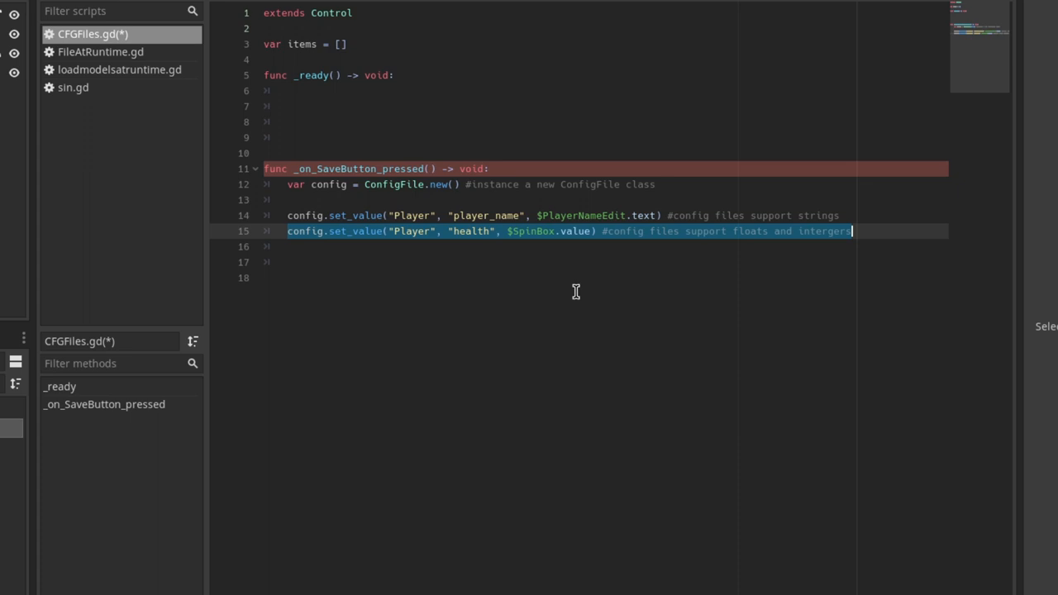
{"action": "type", "text": "config.set_value(\"Player\", \"items\", [\"sword\", \"bow\", \"3 arrows\", \"helmet\"]) #config files support arrays"}
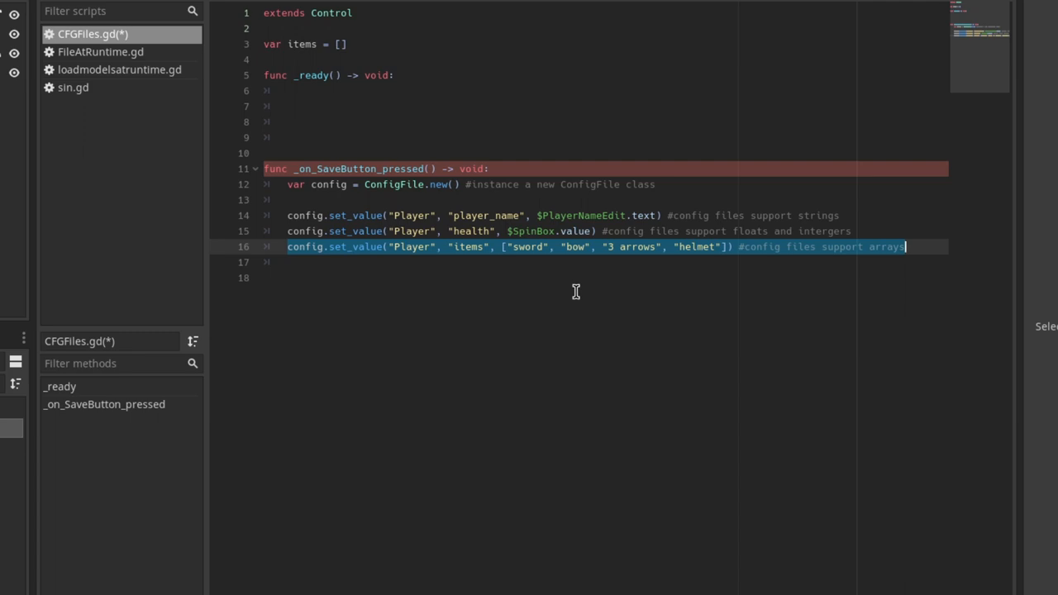
- End the save handler with config.save("user://data.cfg") to write the file to disk
{"action": "type", "text": "config.save(\"user://data.cfg\") #write the configuration file to the disk"}
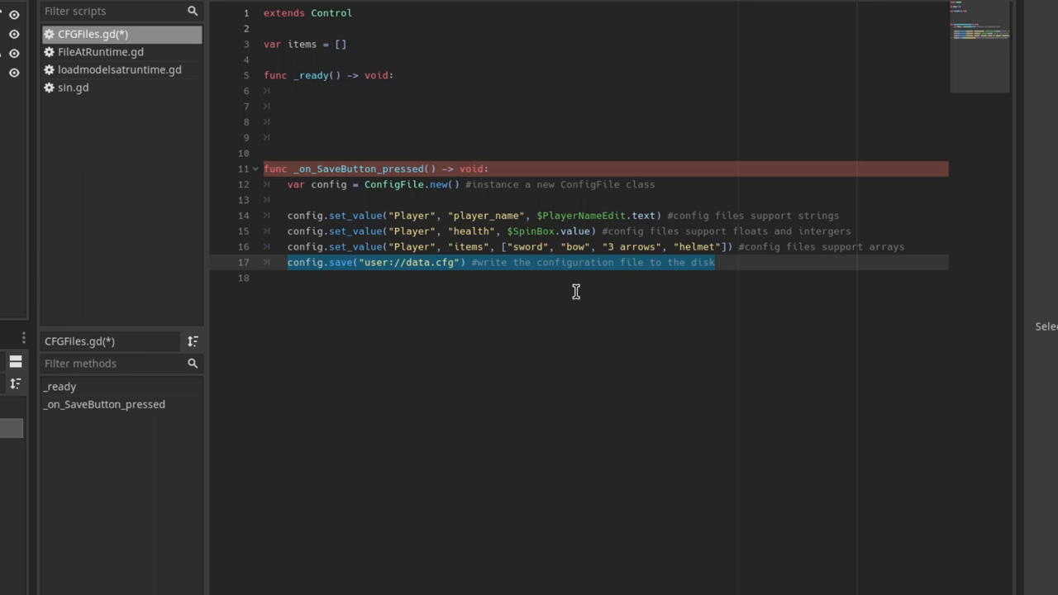
{"action": "left_click", "coordinate": [715, 261]}
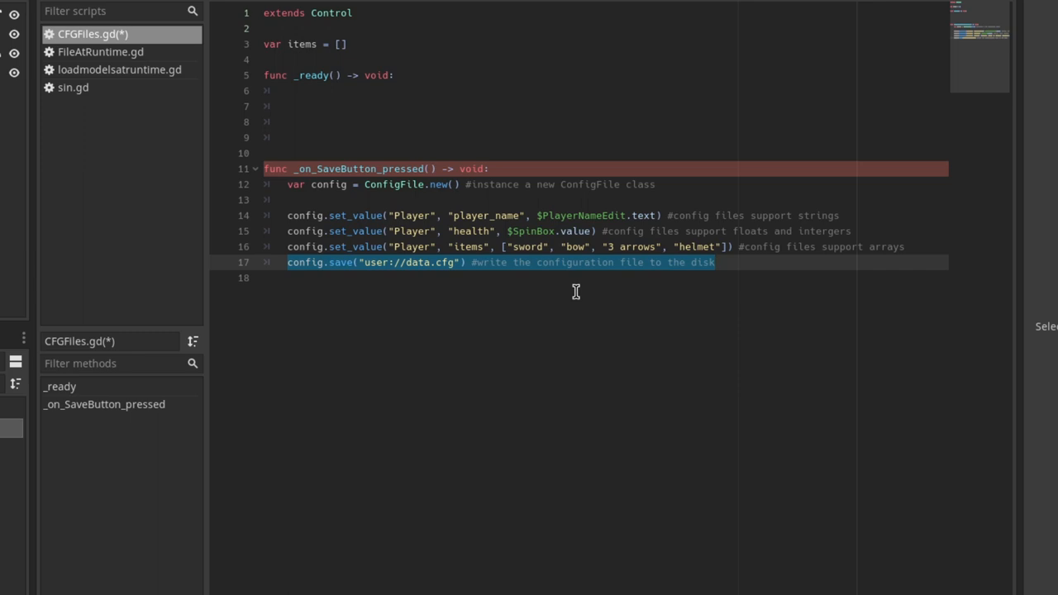
- In _ready, create a ConfigFile and File and load user://data.cfg if it exists
{"action": "left_click", "coordinate": [714, 261]}
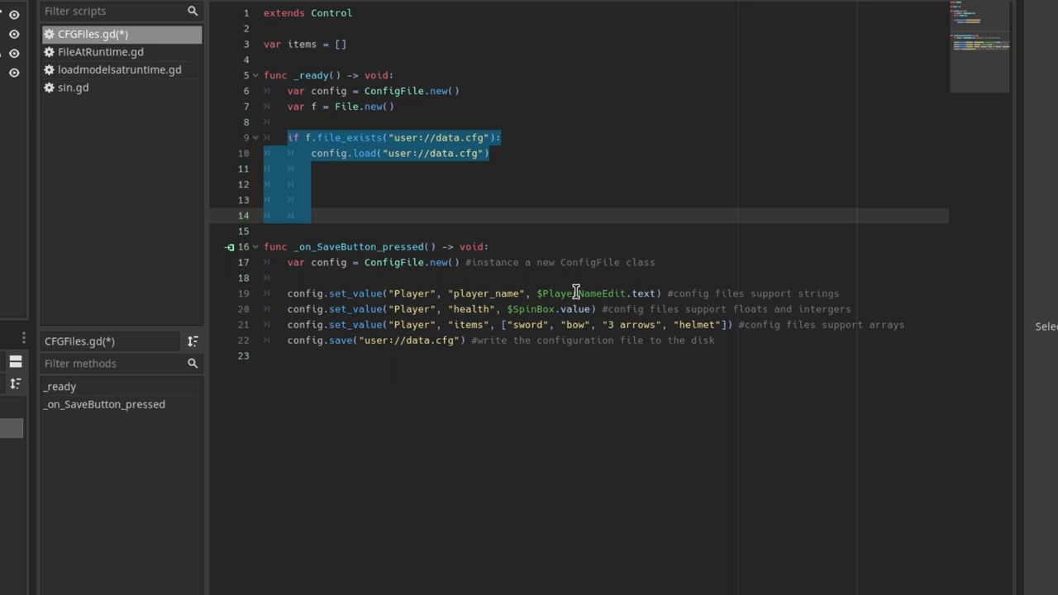
{"action": "left_click", "coordinate": [311, 215]}
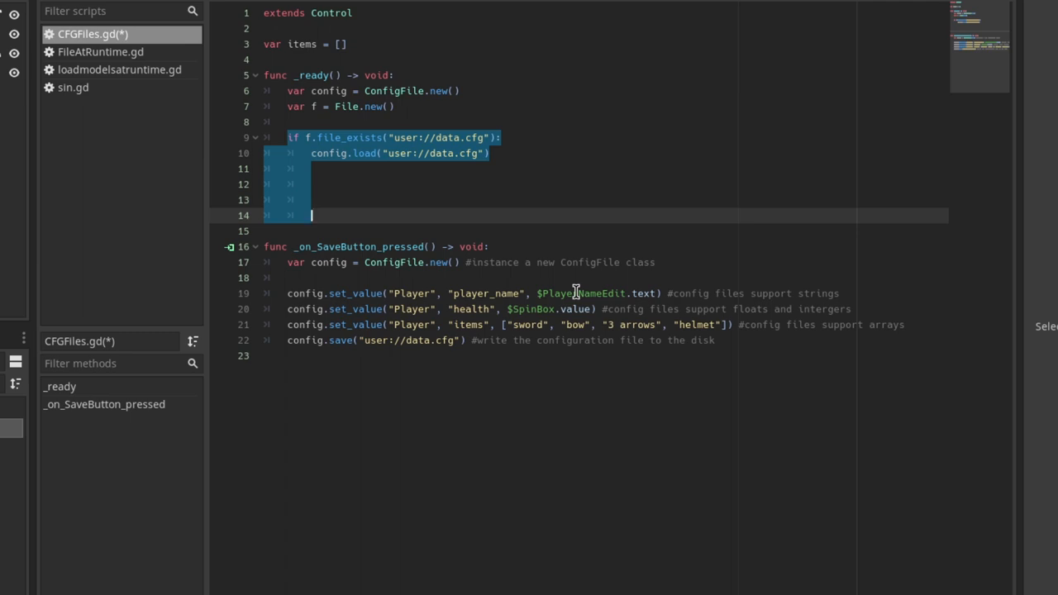
{"action": "mouse_move", "coordinate": [552, 285]}
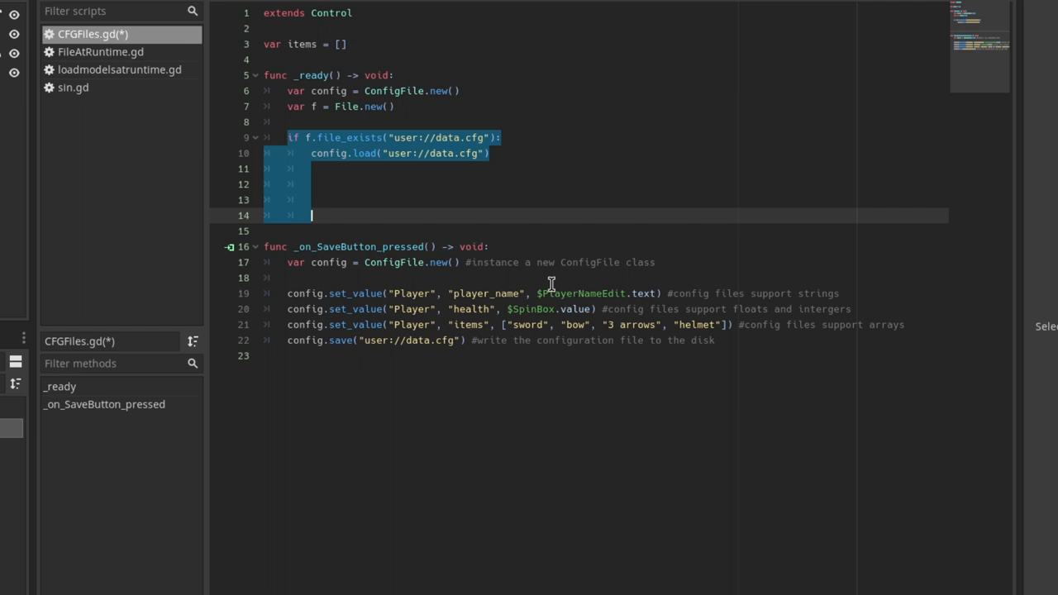
- Restore PlayerNameEdit.text, SpinBox.value and items via config.get_value, then begin f.close()
{"action": "type", "text": "$PlayerNameEdit.text = config.get_value(\"Player\", \"player_name\")"}
{"action": "type", "text": "items = config.get_value(\"Player\", \"items\")"}
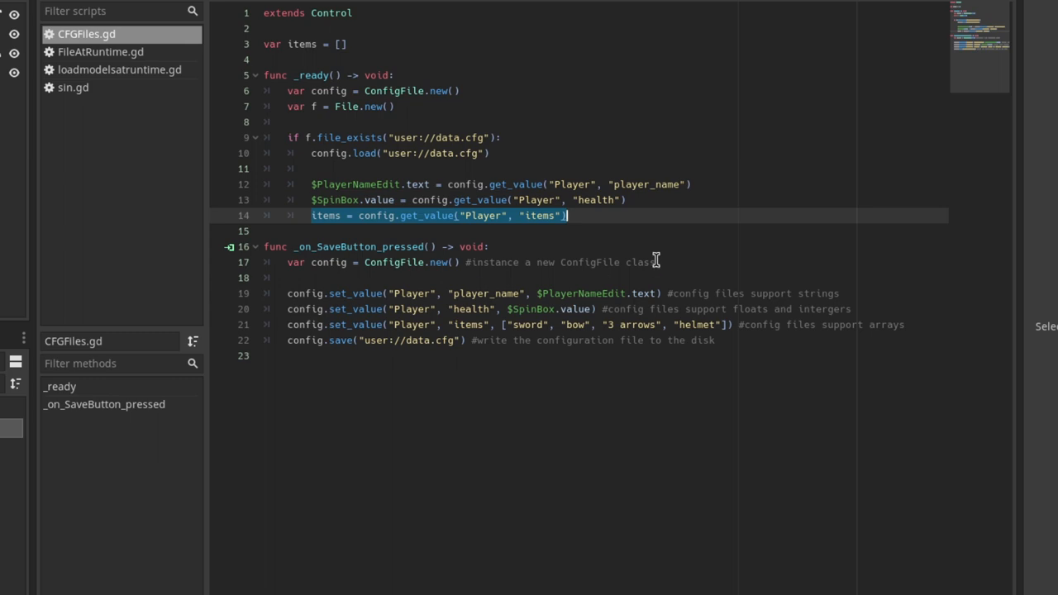
{"action": "key", "text": "Return"}
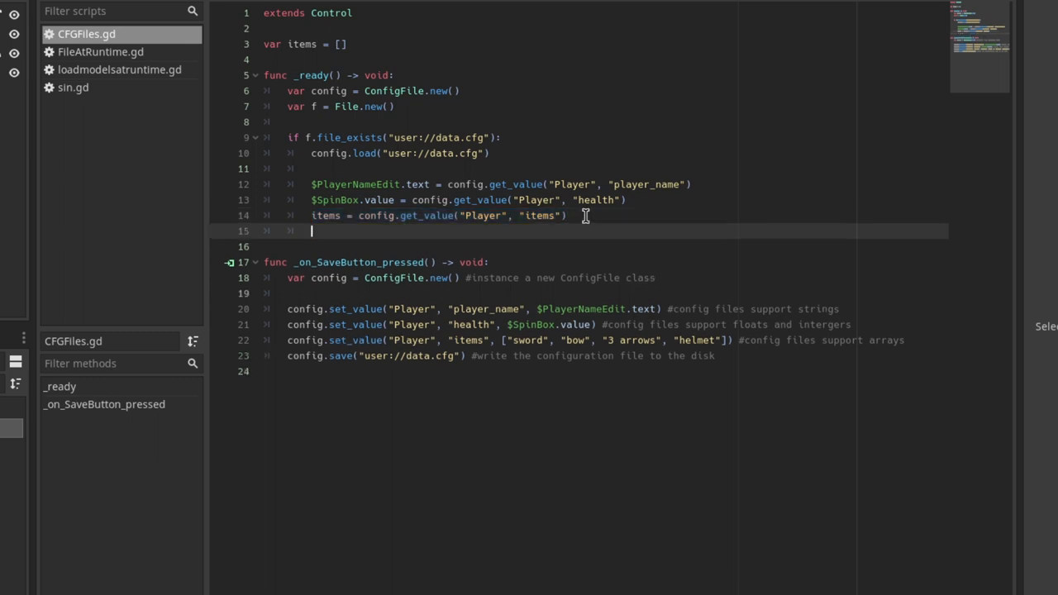
{"action": "type", "text": "f.cl"}
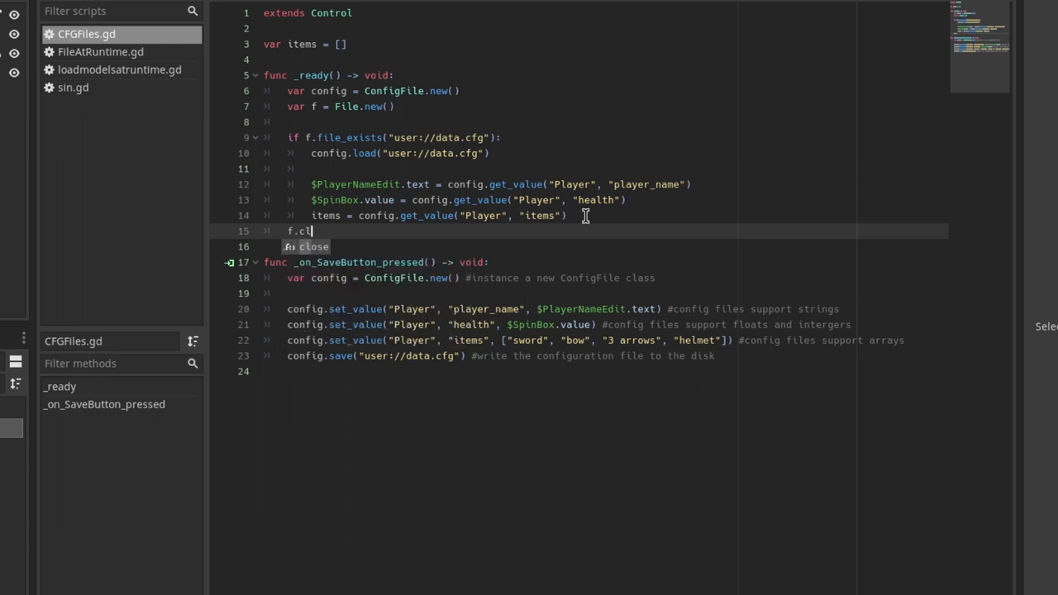